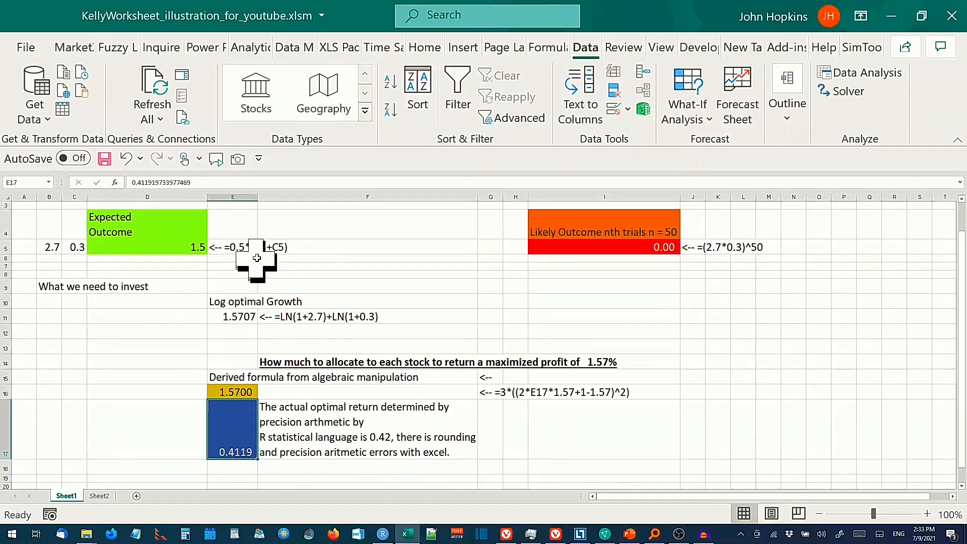
{"action": "mouse_move", "coordinate": [216, 259]}
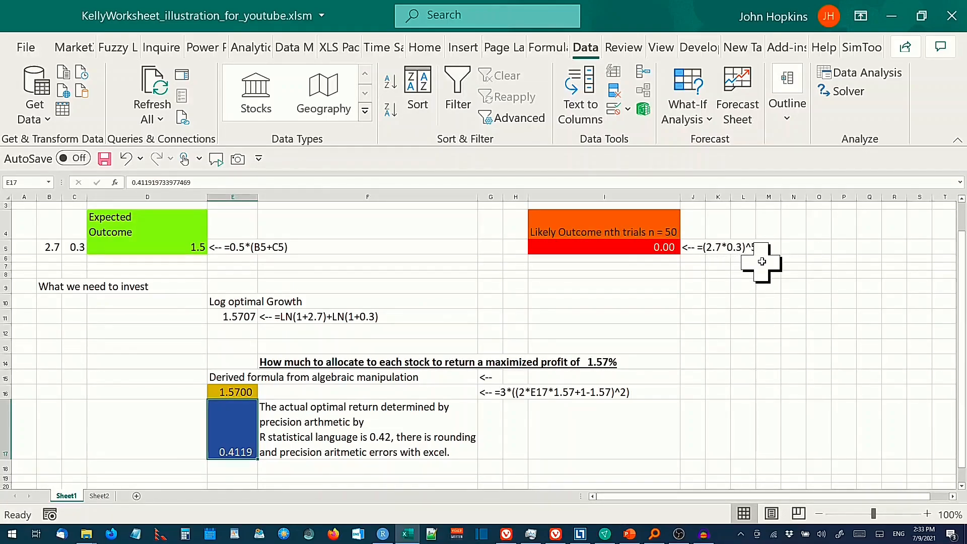
{"action": "mouse_move", "coordinate": [684, 266]}
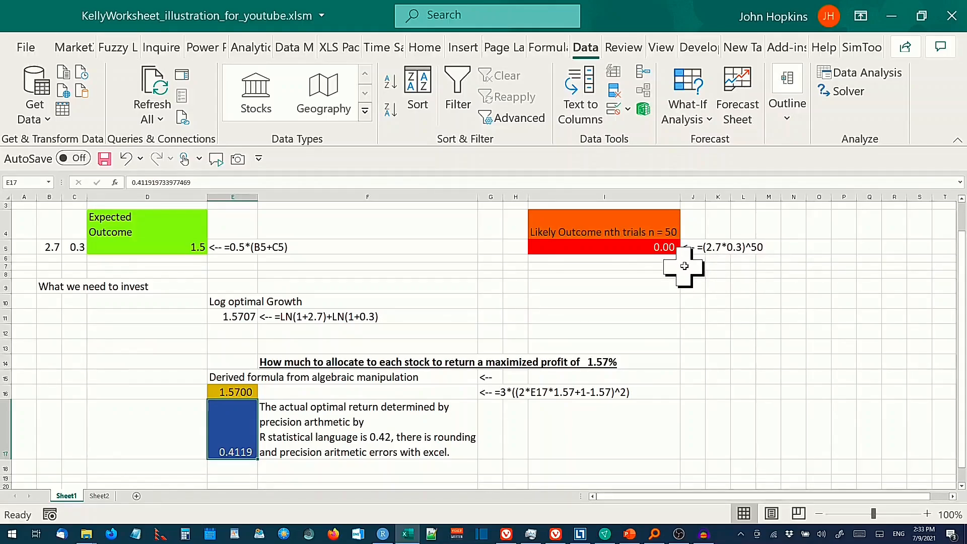
{"action": "mouse_move", "coordinate": [258, 311]}
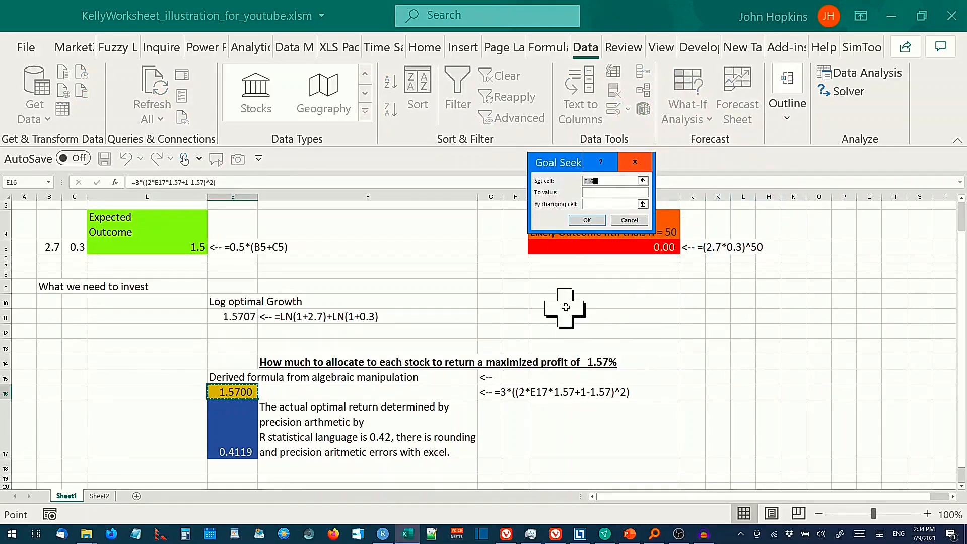
Goal Seek E16 to 1.57 by changing E17, and accept the solution.
{"action": "left_click", "coordinate": [586, 220]}
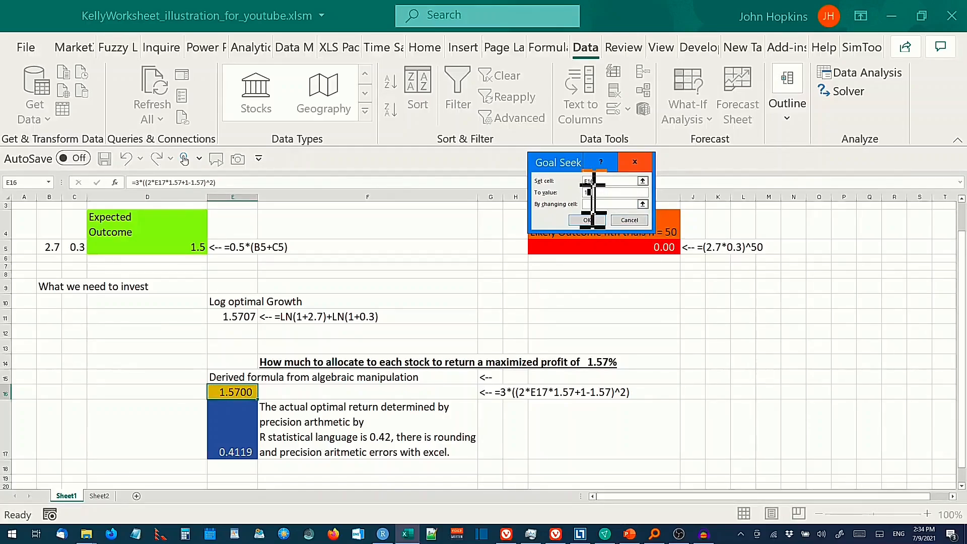
{"action": "type", "text": "1.57"}
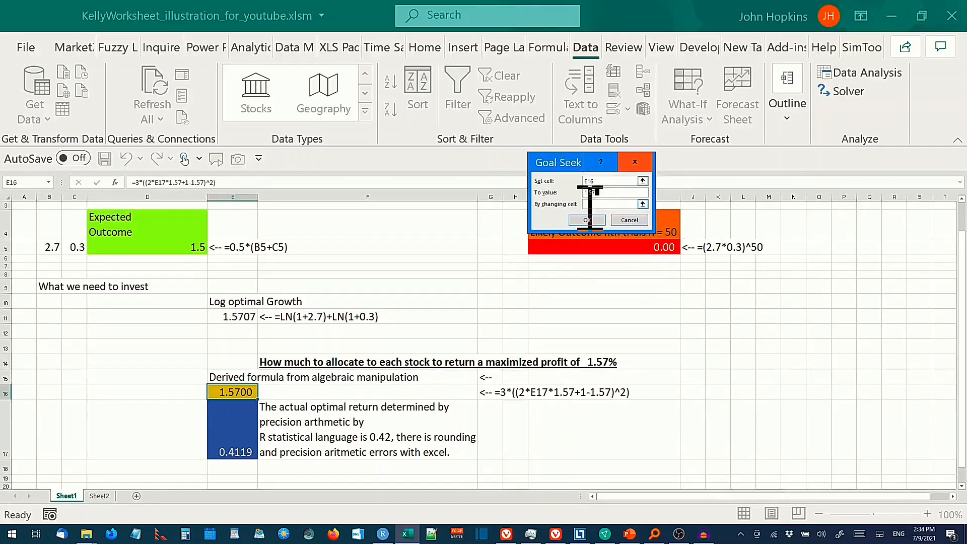
{"action": "type", "text": "1.57"}
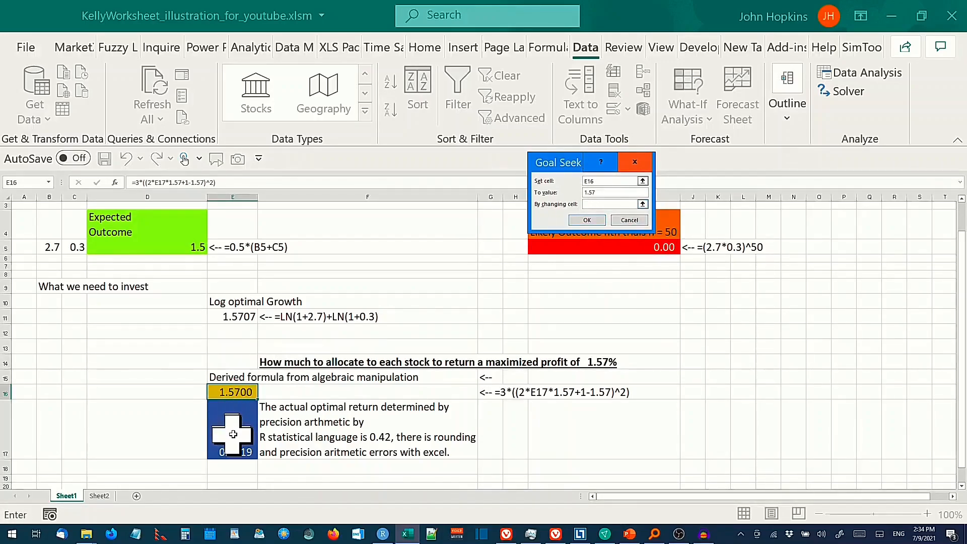
{"action": "left_click", "coordinate": [233, 429]}
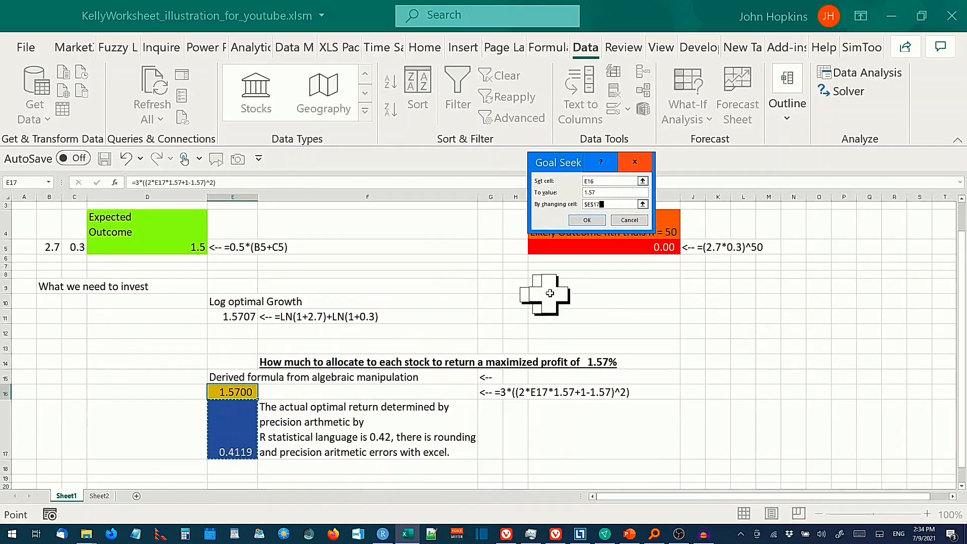
{"action": "left_click", "coordinate": [586, 220]}
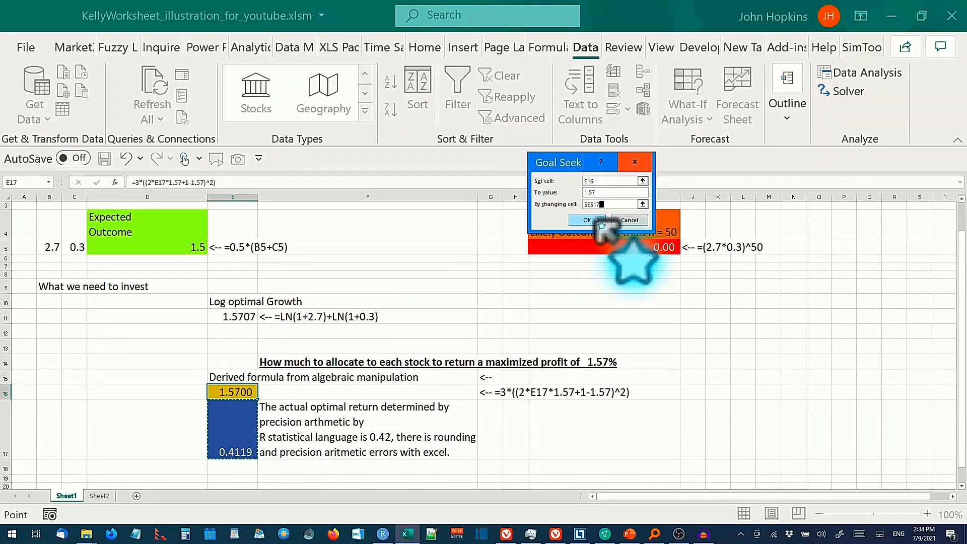
{"action": "left_click", "coordinate": [586, 220]}
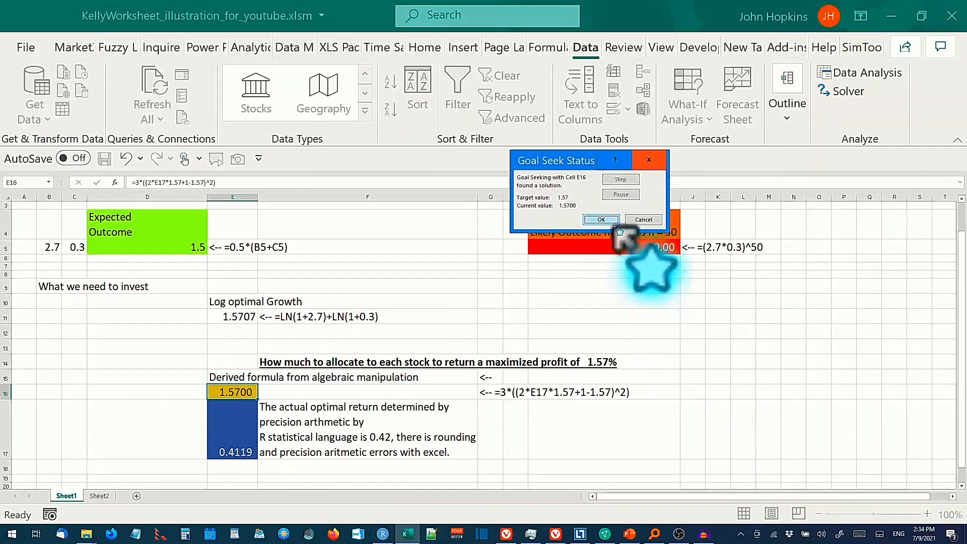
{"action": "left_click", "coordinate": [599, 219]}
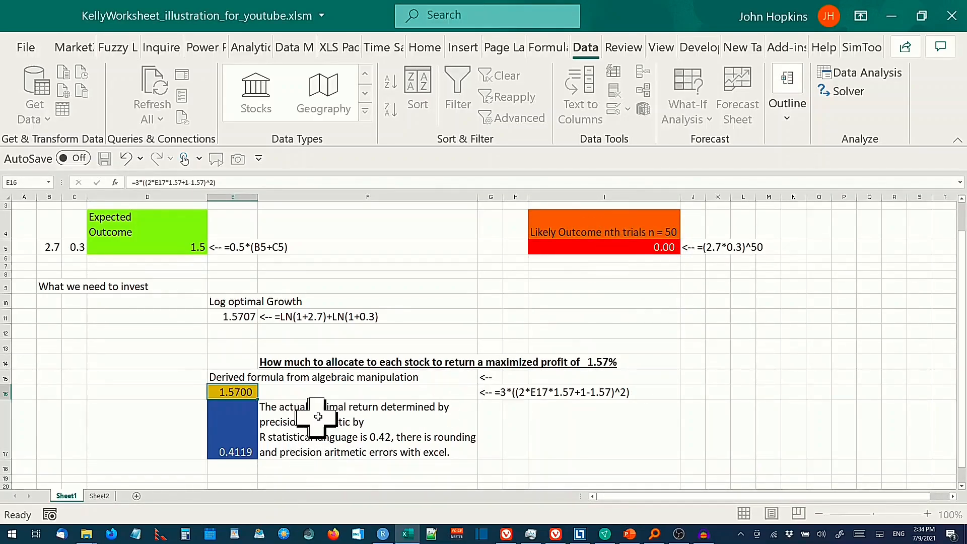
{"action": "mouse_move", "coordinate": [296, 429]}
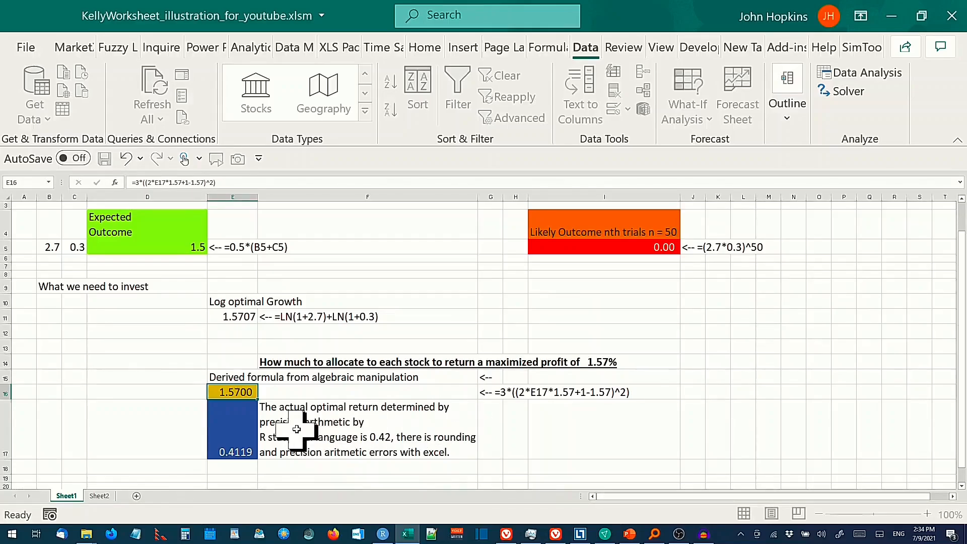
{"action": "mouse_move", "coordinate": [400, 447]}
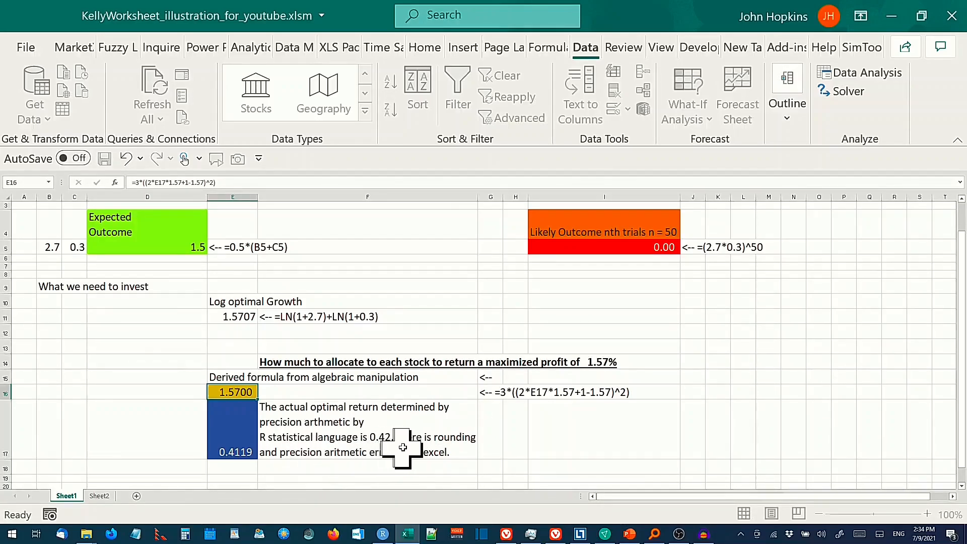
{"action": "mouse_move", "coordinate": [429, 447]}
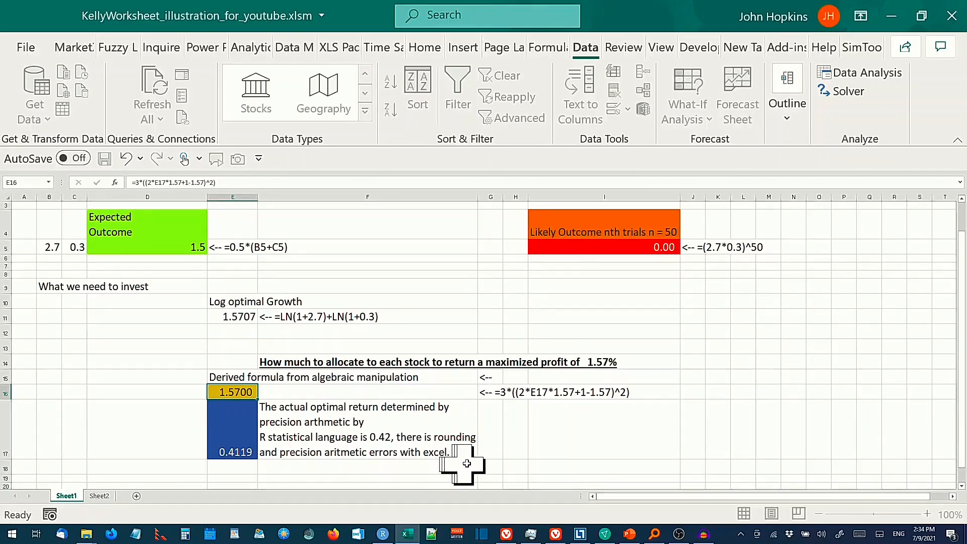
{"action": "mouse_move", "coordinate": [271, 460]}
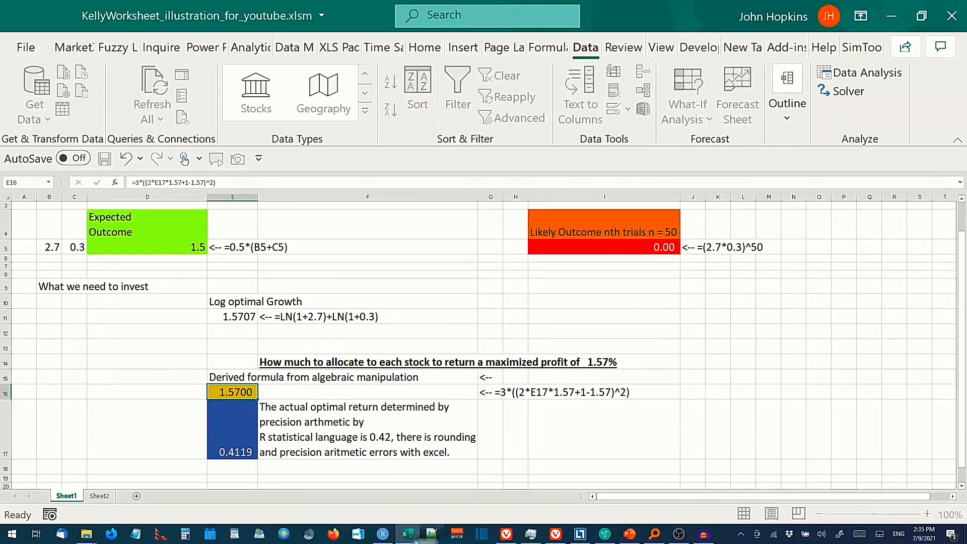
Switch to RStudio to view the expected growth-rate plot.
{"action": "left_click", "coordinate": [356, 534]}
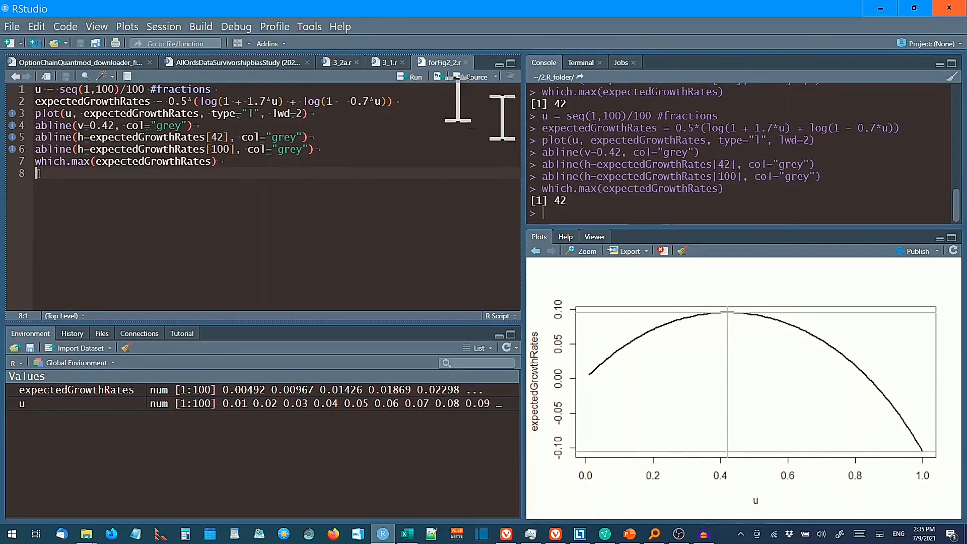
Review the growth curve peaking near 0.42, then return to Excel.
{"action": "left_click", "coordinate": [731, 316]}
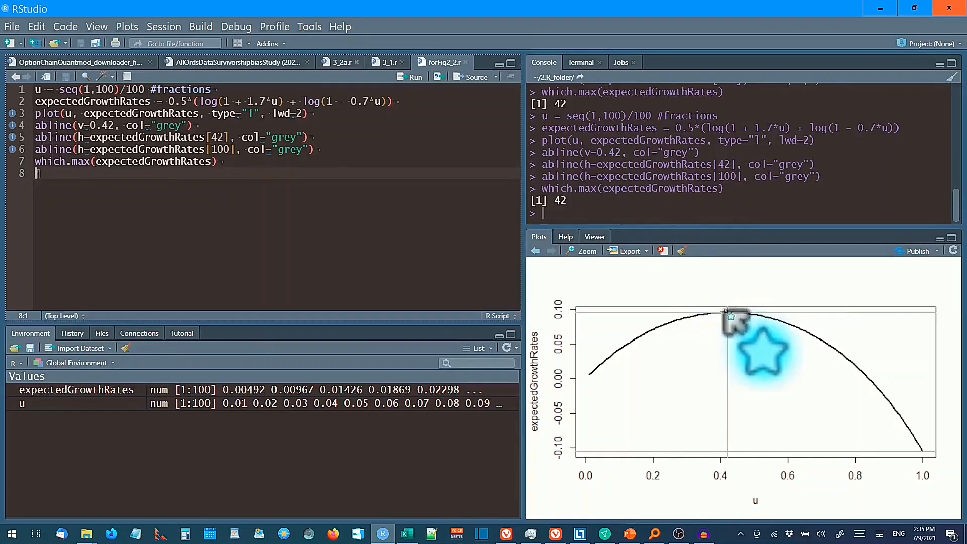
{"action": "mouse_move", "coordinate": [727, 469]}
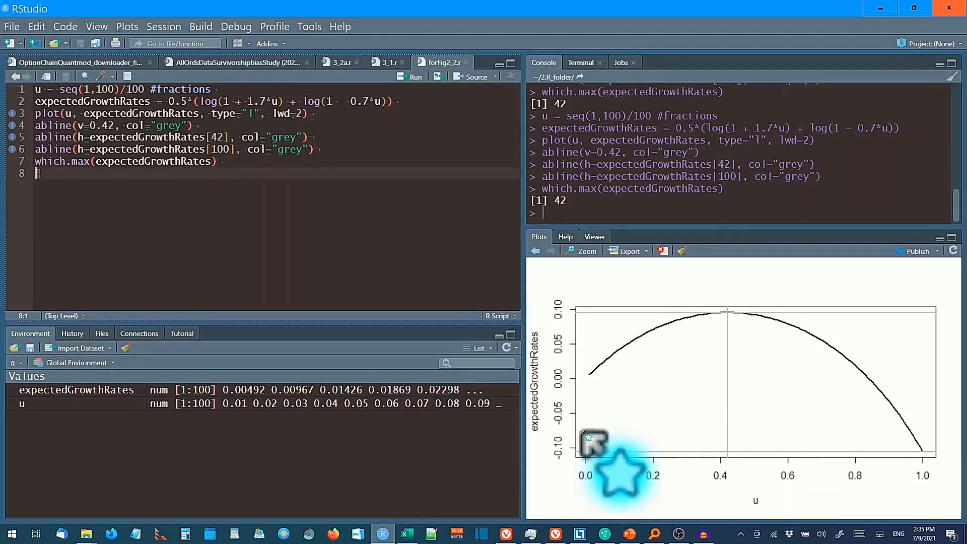
{"action": "mouse_move", "coordinate": [743, 327]}
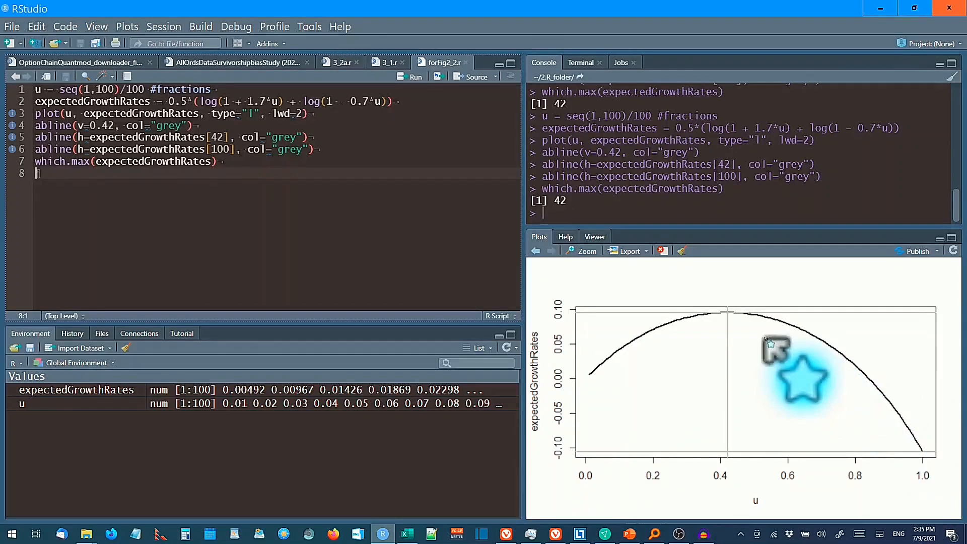
{"action": "mouse_move", "coordinate": [601, 385]}
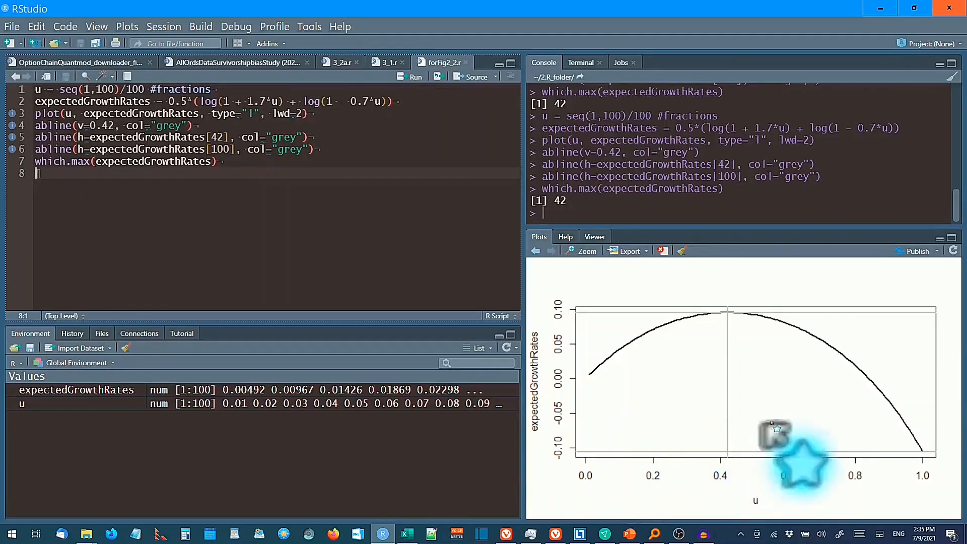
{"action": "mouse_move", "coordinate": [777, 413]}
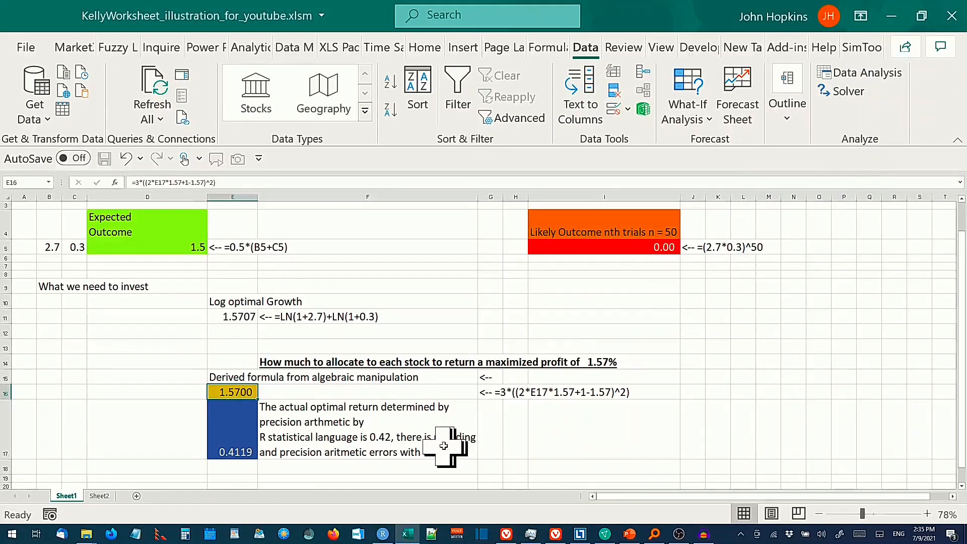
On Sheet2, inspect the formulas in D2, C7 and F7.
{"action": "left_click", "coordinate": [99, 495]}
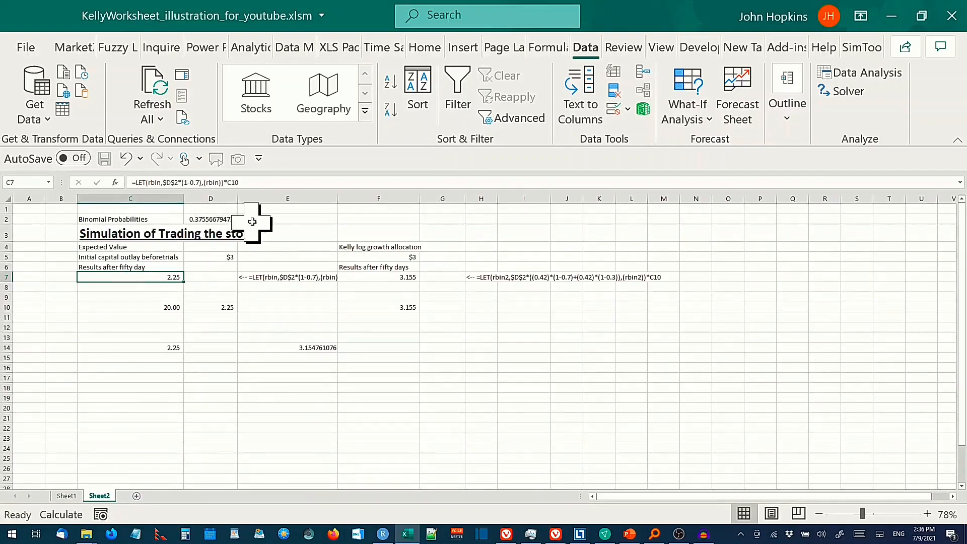
{"action": "left_click", "coordinate": [209, 219]}
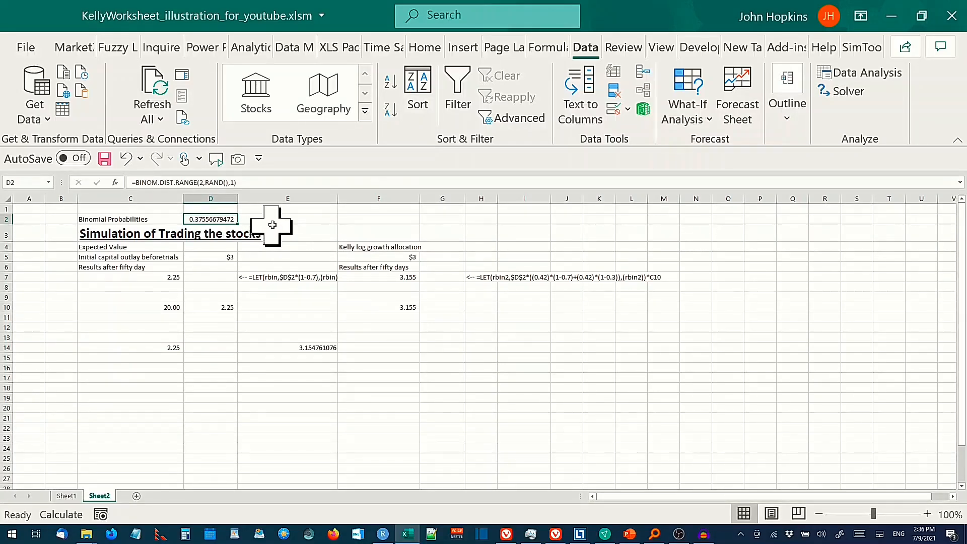
{"action": "mouse_move", "coordinate": [294, 242]}
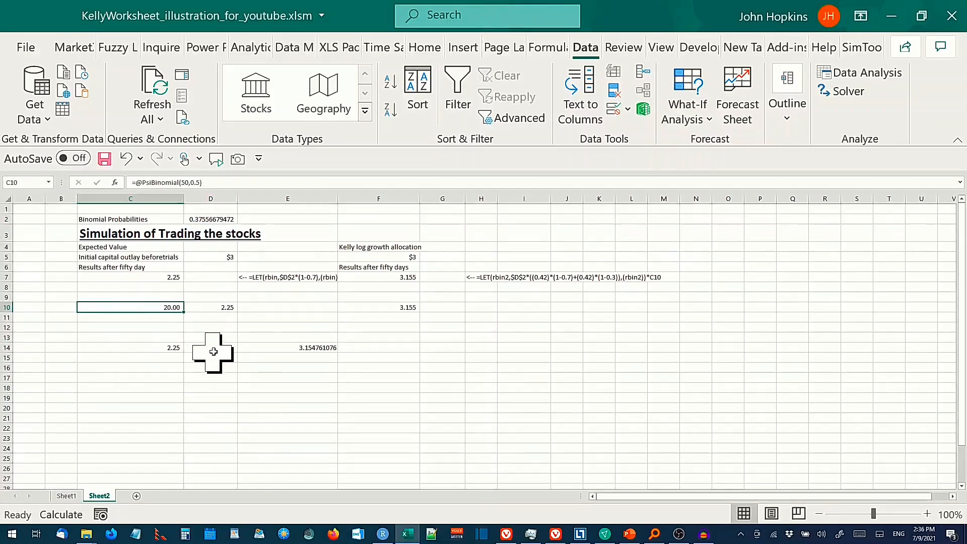
{"action": "mouse_move", "coordinate": [226, 403]}
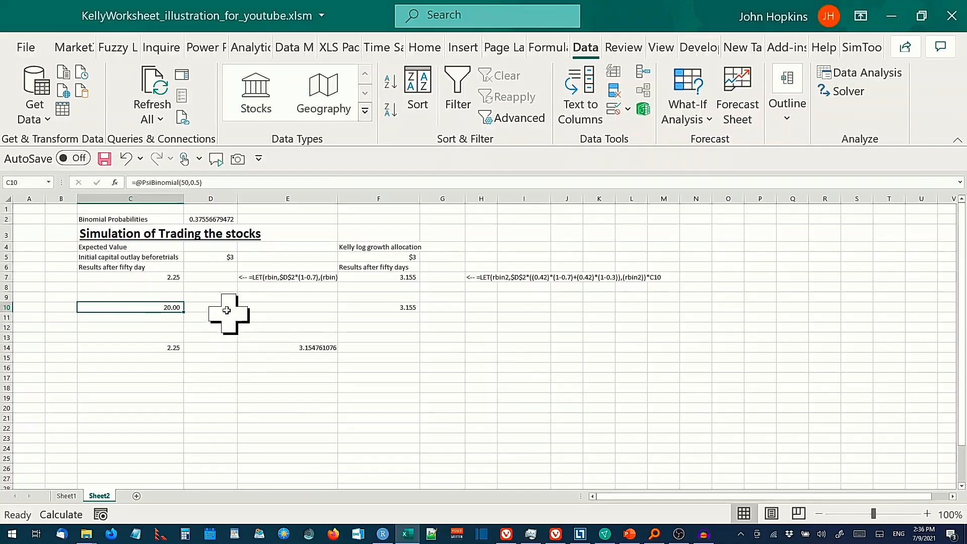
{"action": "left_click", "coordinate": [129, 277]}
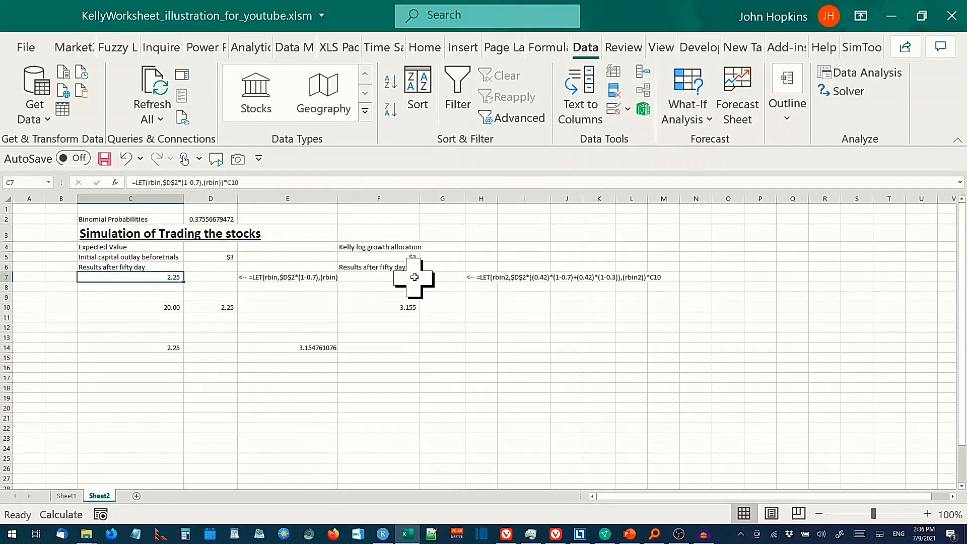
{"action": "left_click", "coordinate": [378, 277]}
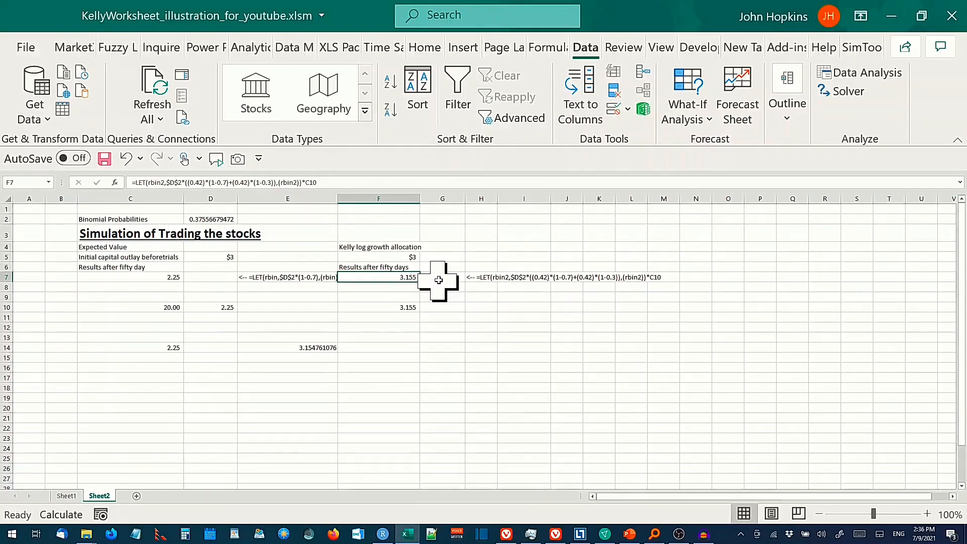
{"action": "mouse_move", "coordinate": [442, 257]}
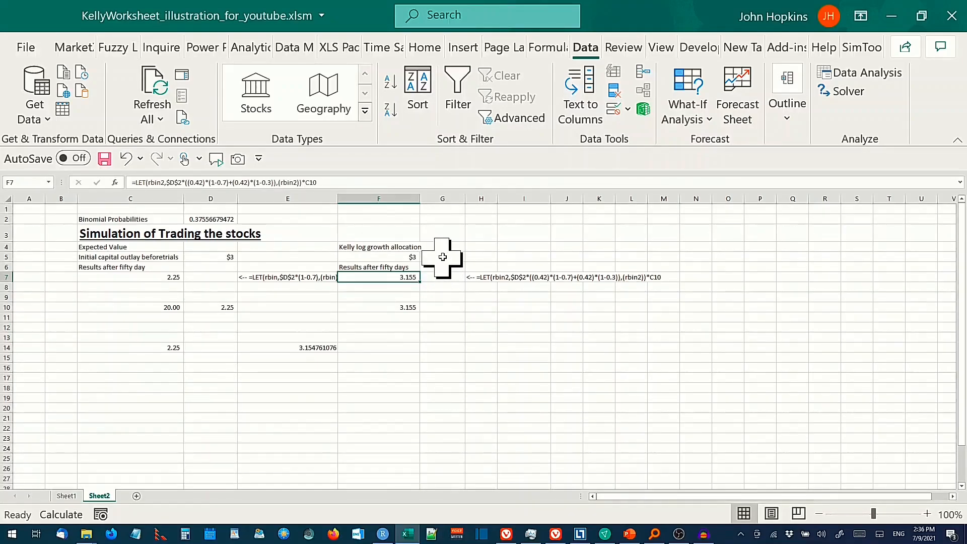
{"action": "mouse_move", "coordinate": [434, 280]}
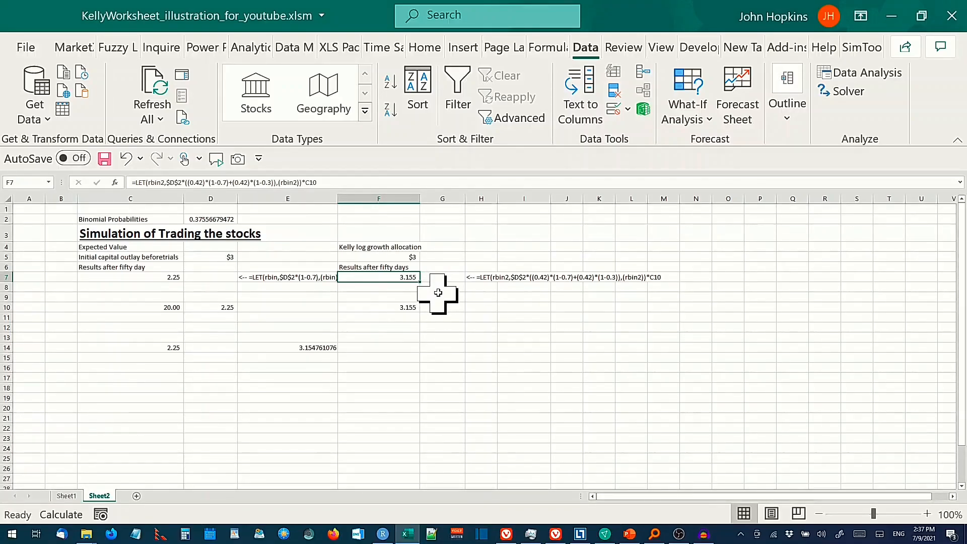
{"action": "mouse_move", "coordinate": [306, 305]}
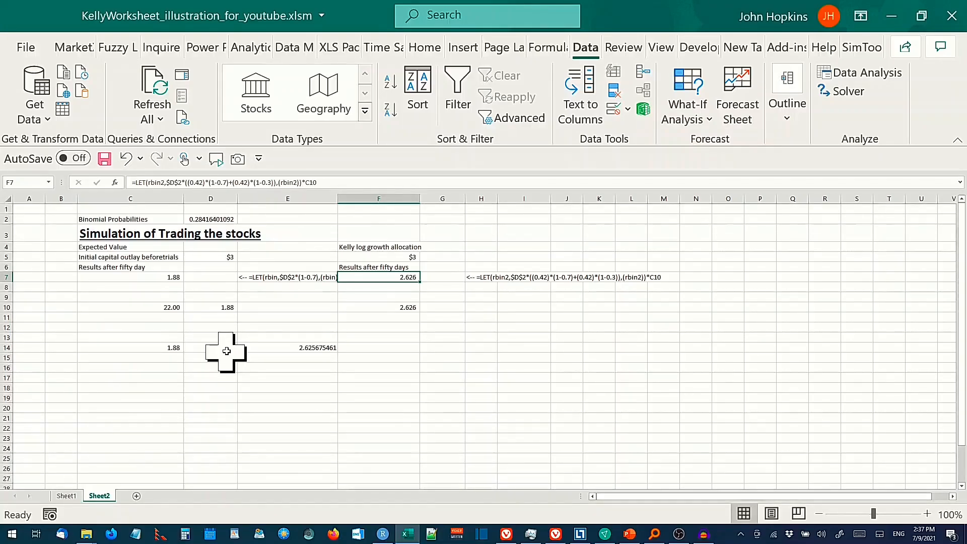
Recalculate with F9 to refresh the RAND-based expected-value and Kelly results.
{"action": "key", "text": "F9"}
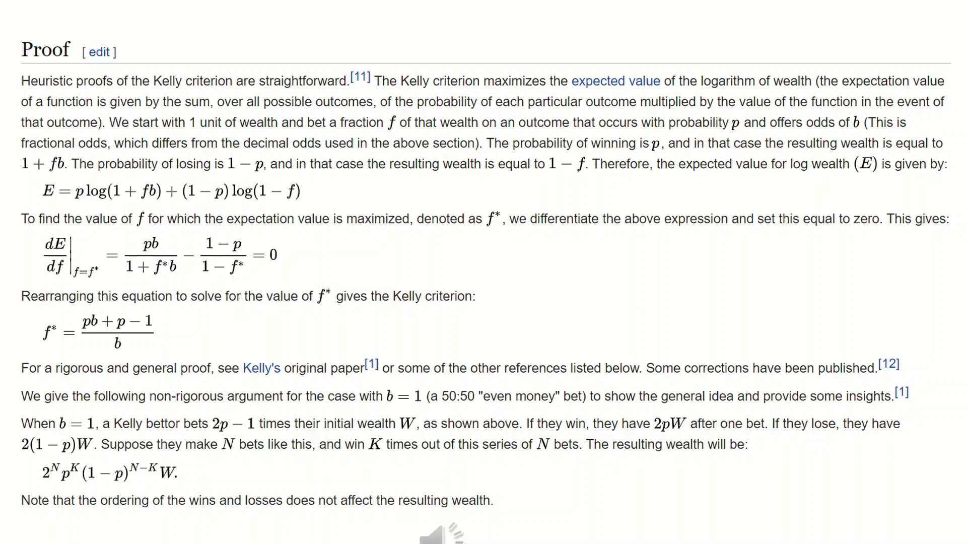
Scroll the Kelly criterion article to Application to the stock market.
{"action": "scroll", "scroll_direction": "down", "scroll_amount": 3}
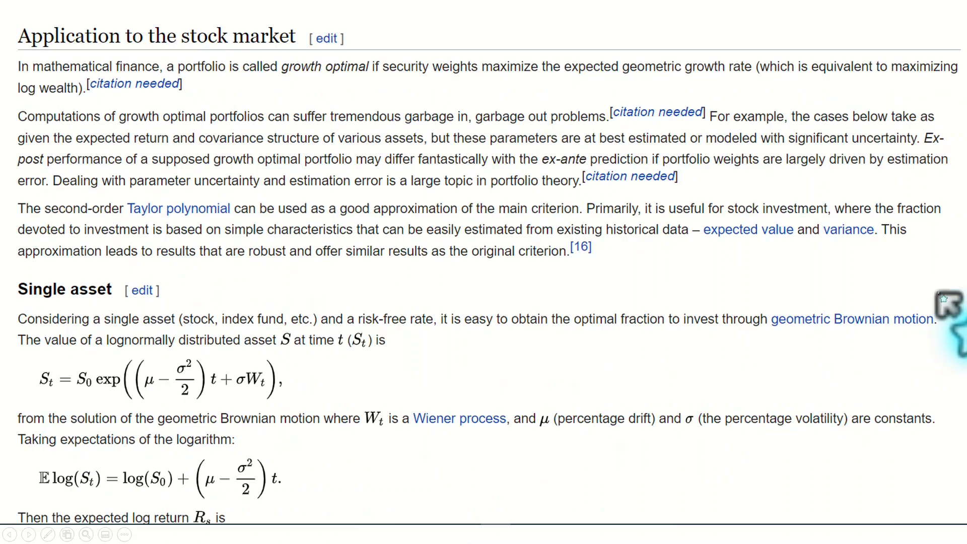